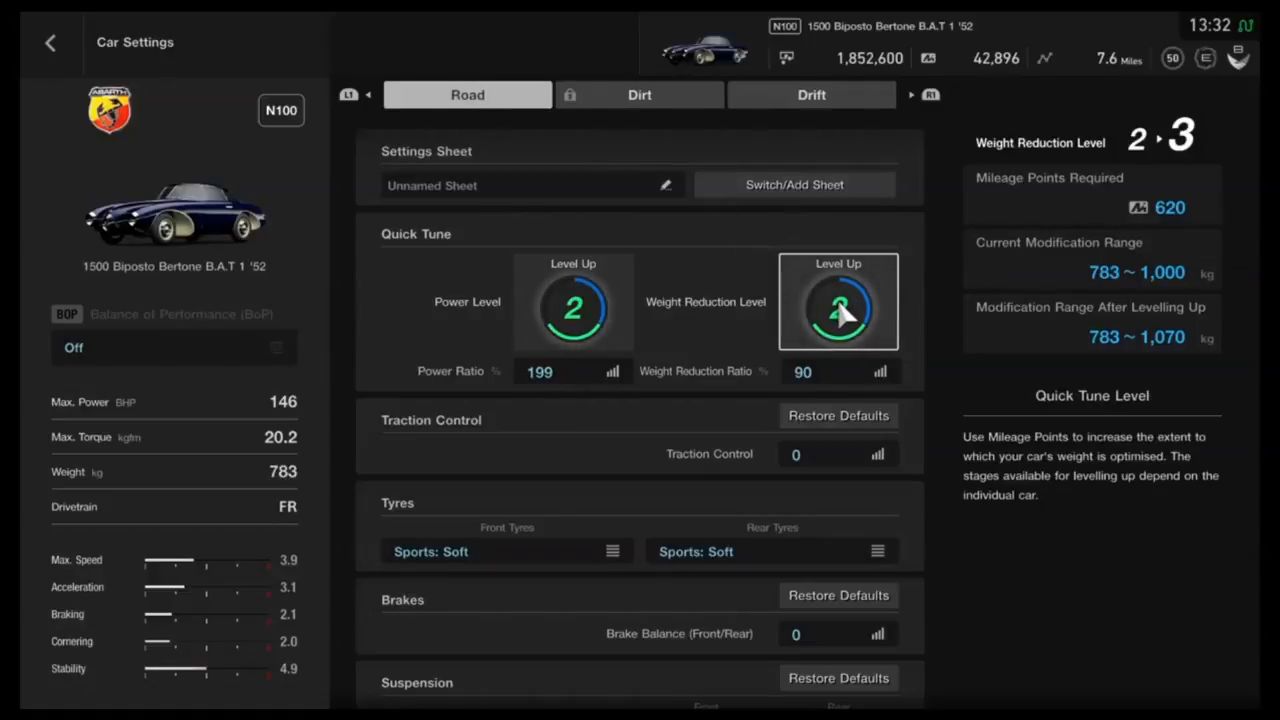
Scroll through the Biposto's suspension (ride height 90, frequency 1.85, damping 65/90) to Aerodynamics
click(573, 302)
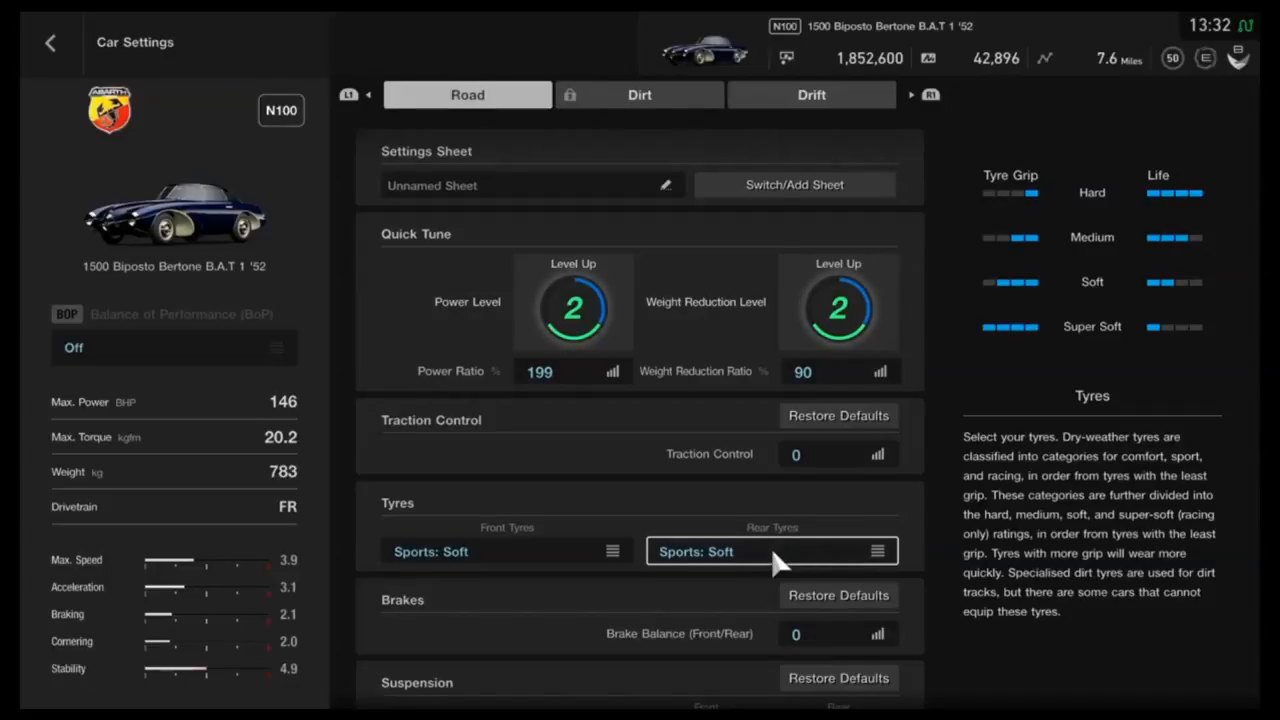
scroll(down, 3)
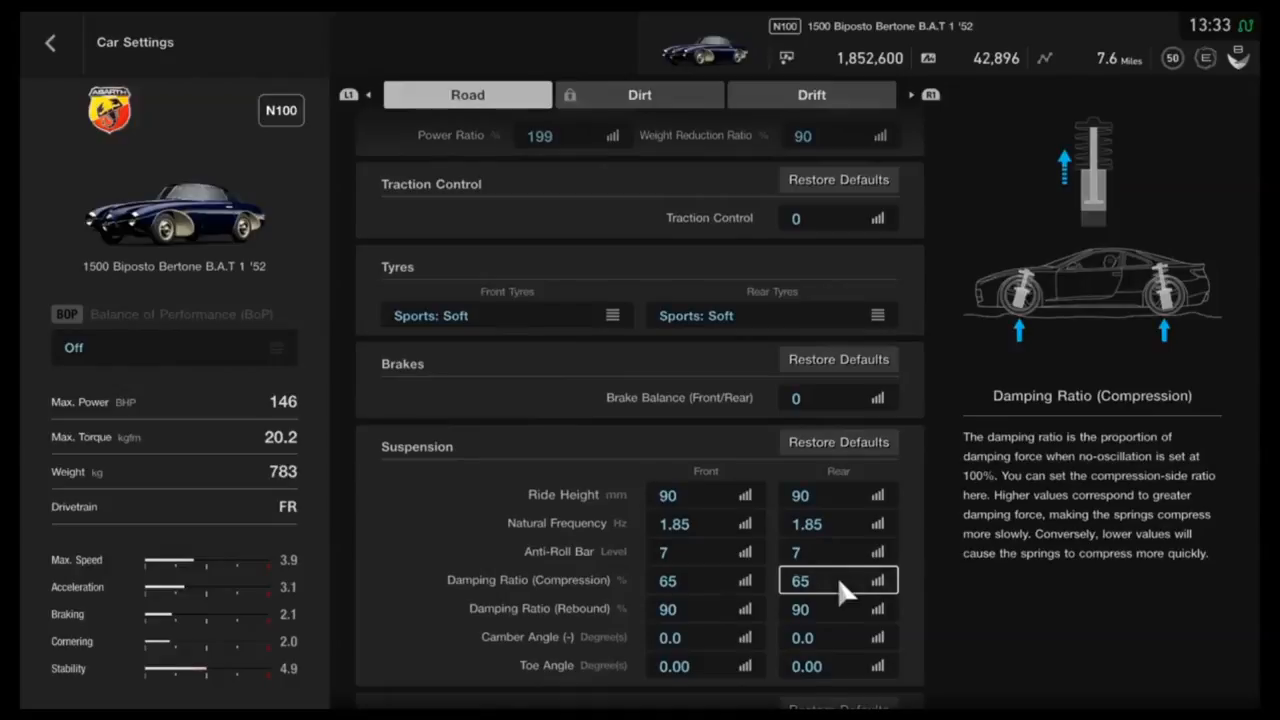
scroll(down, 3)
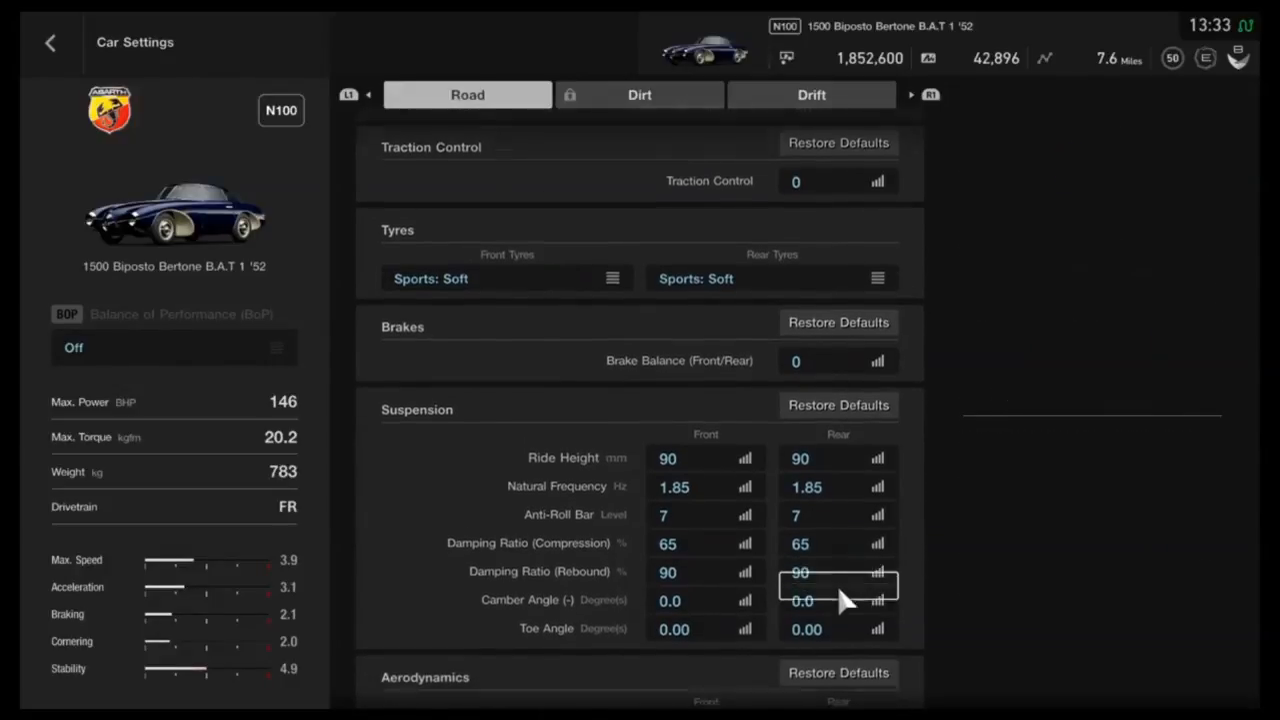
scroll(down, 3)
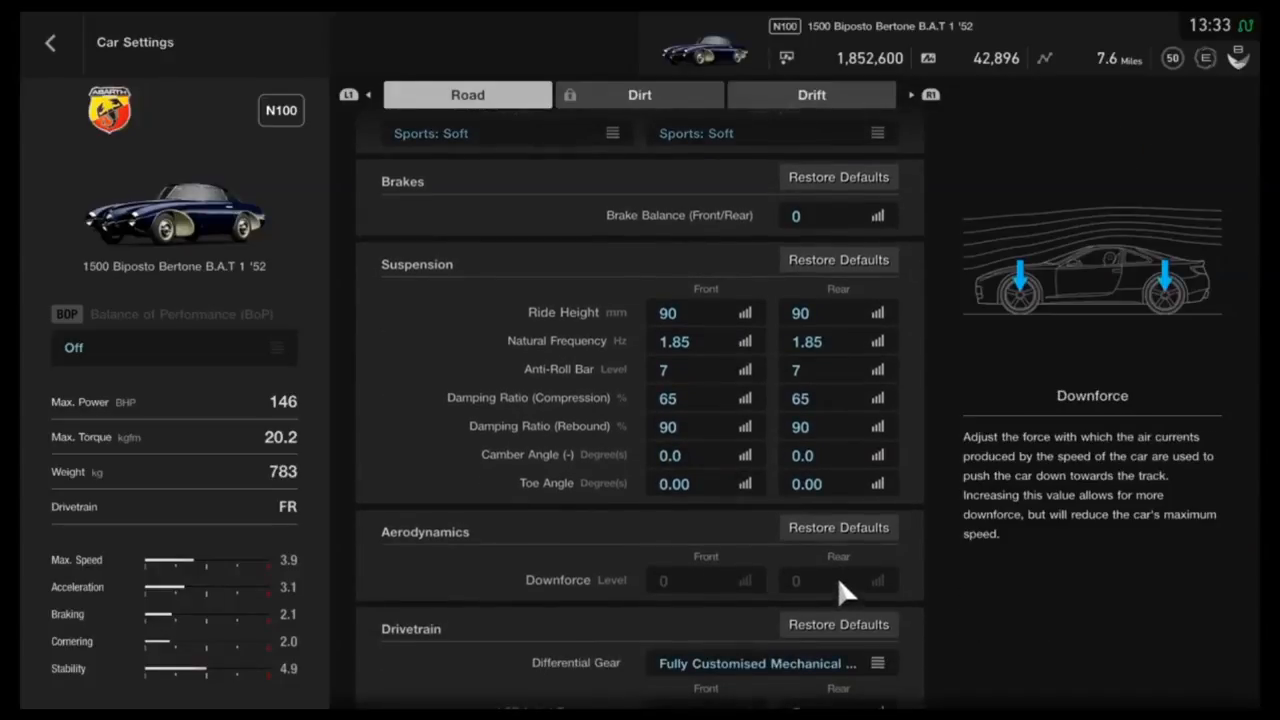
Scroll to the Drivetrain section to view the rear LSD values, all set to 5
scroll(down, 3)
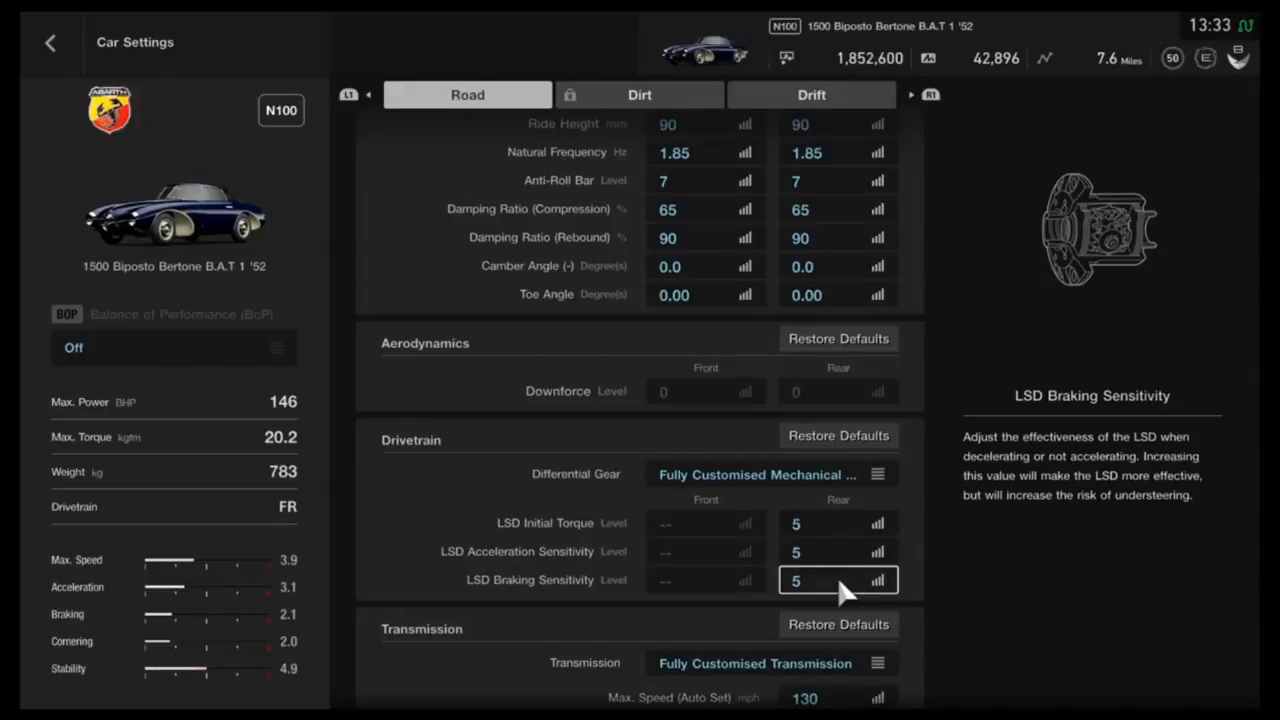
scroll(down, 3)
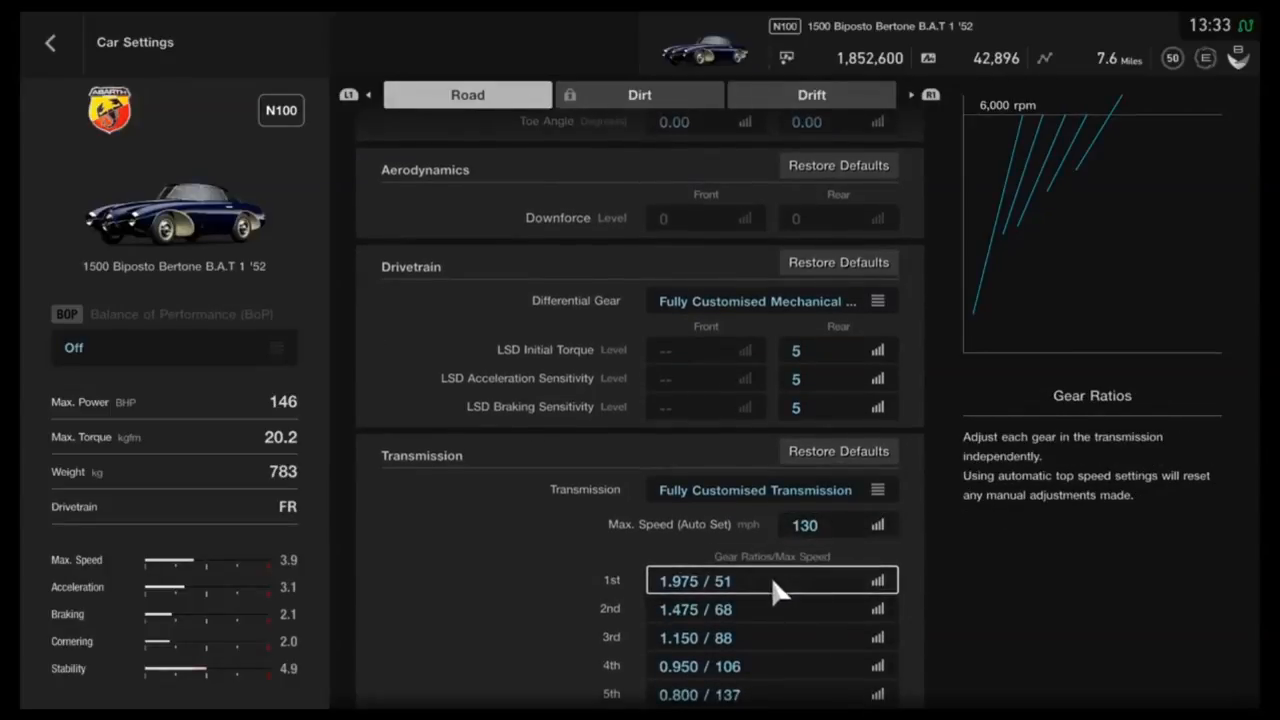
Scroll through gear ratios 2nd 1.475 to 5th 0.800 and final gear 4.400
scroll(down, 3)
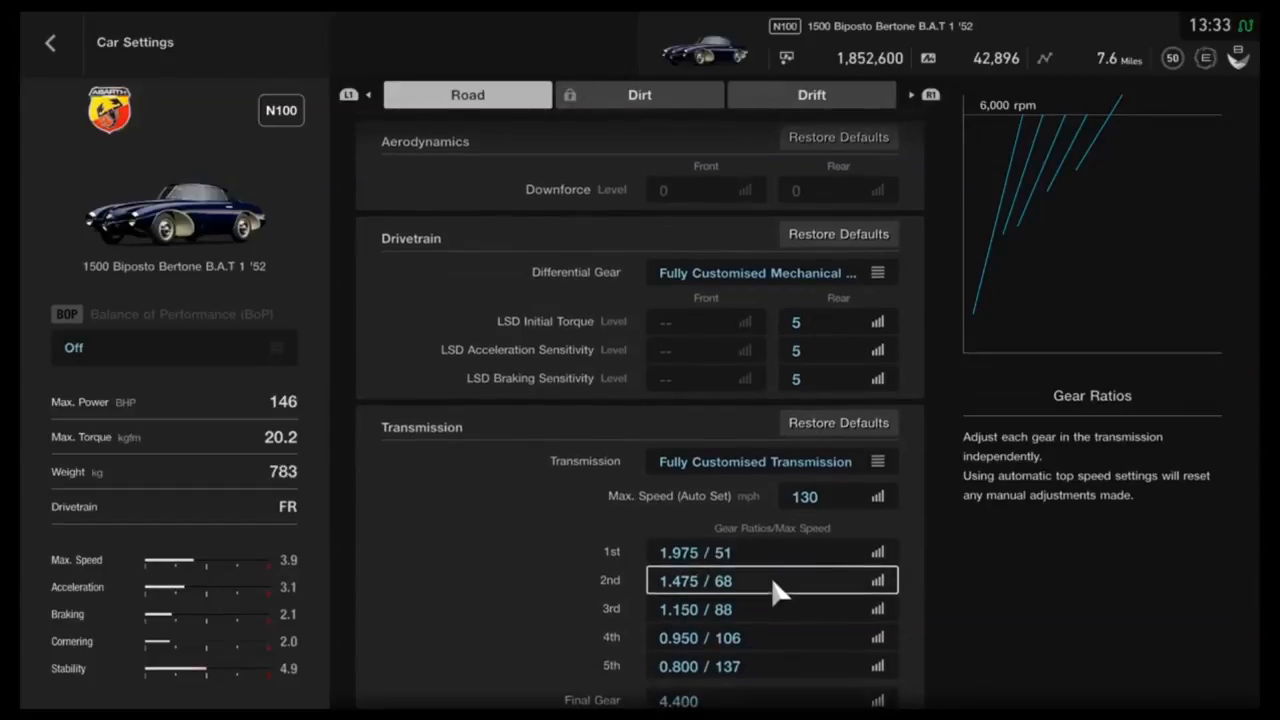
scroll(down, 3)
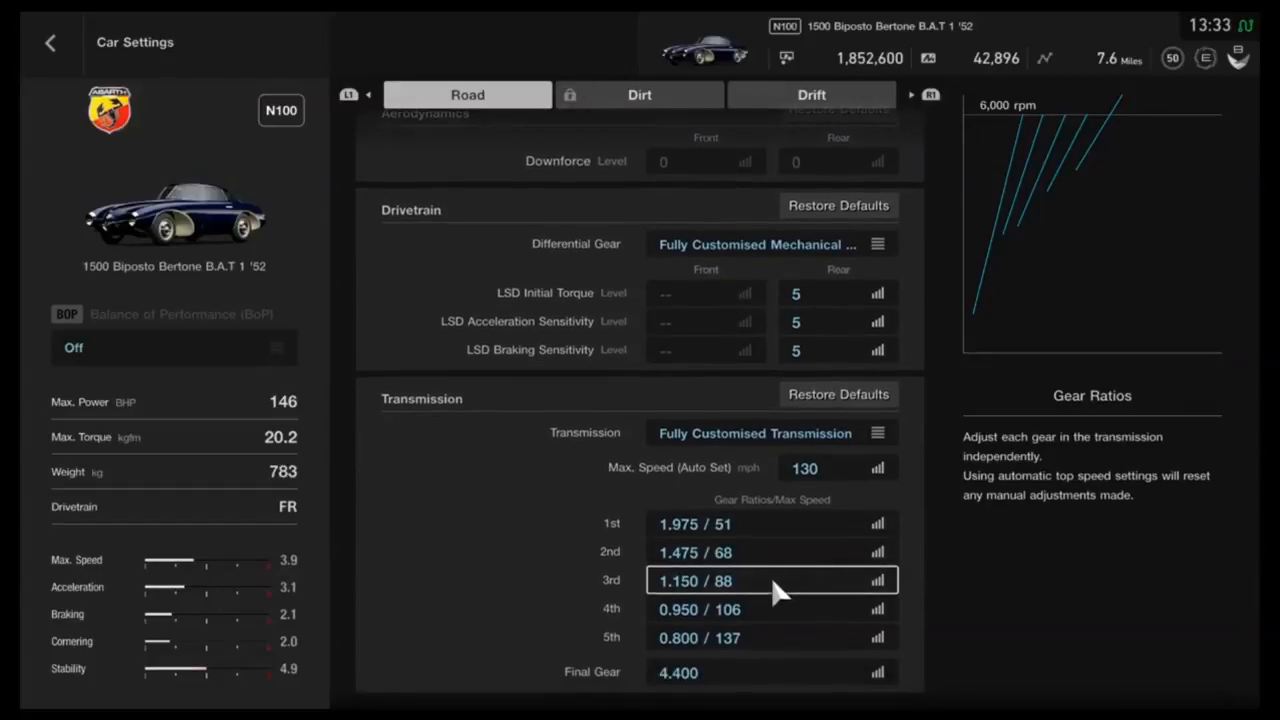